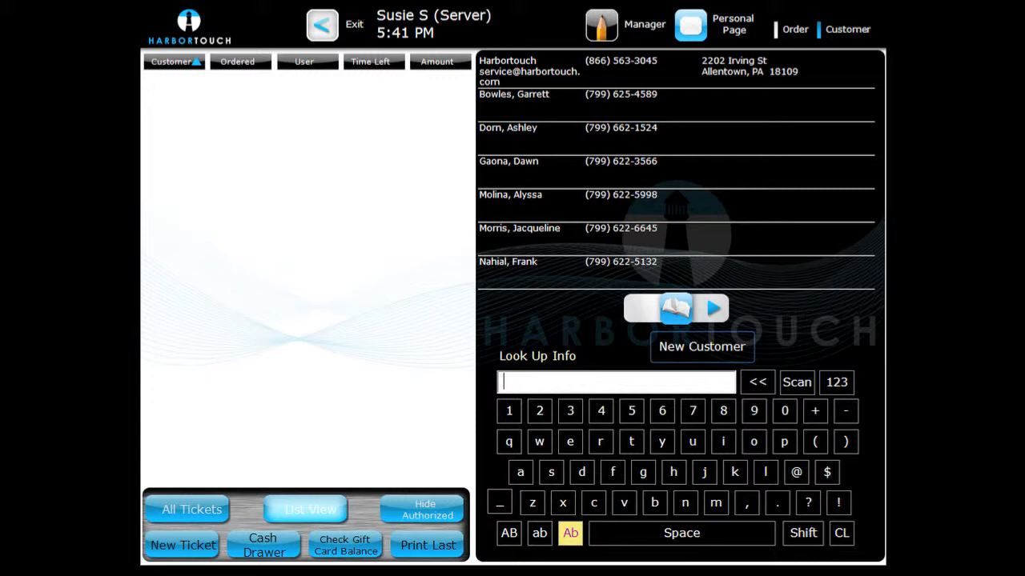
pyautogui.click(551, 472)
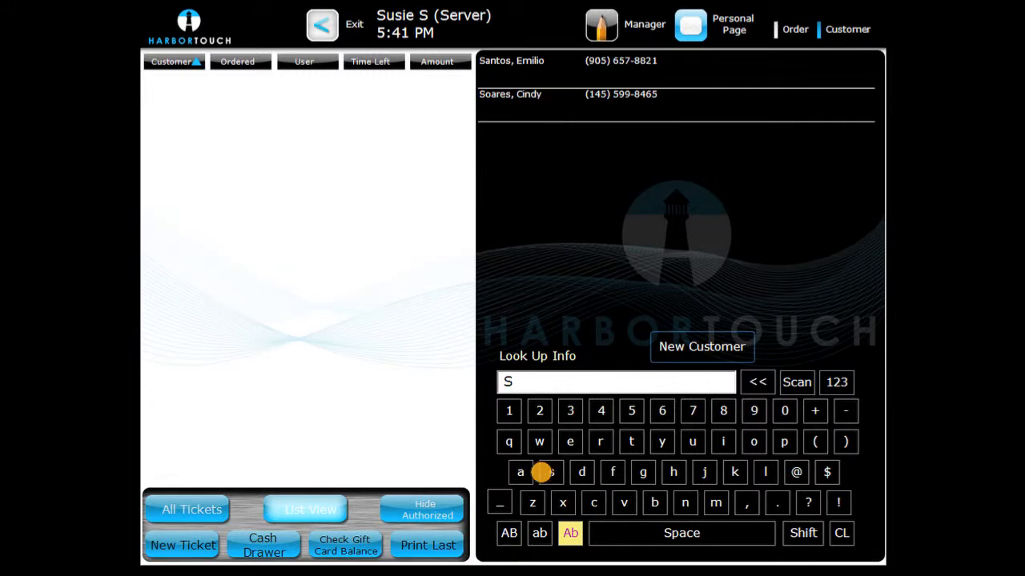
pyautogui.click(552, 472)
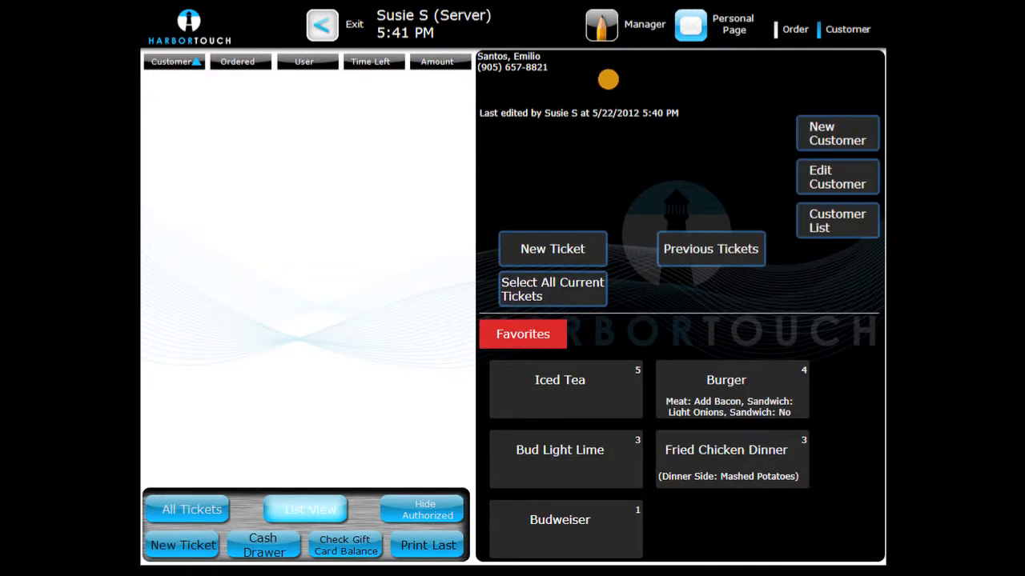
pyautogui.click(837, 177)
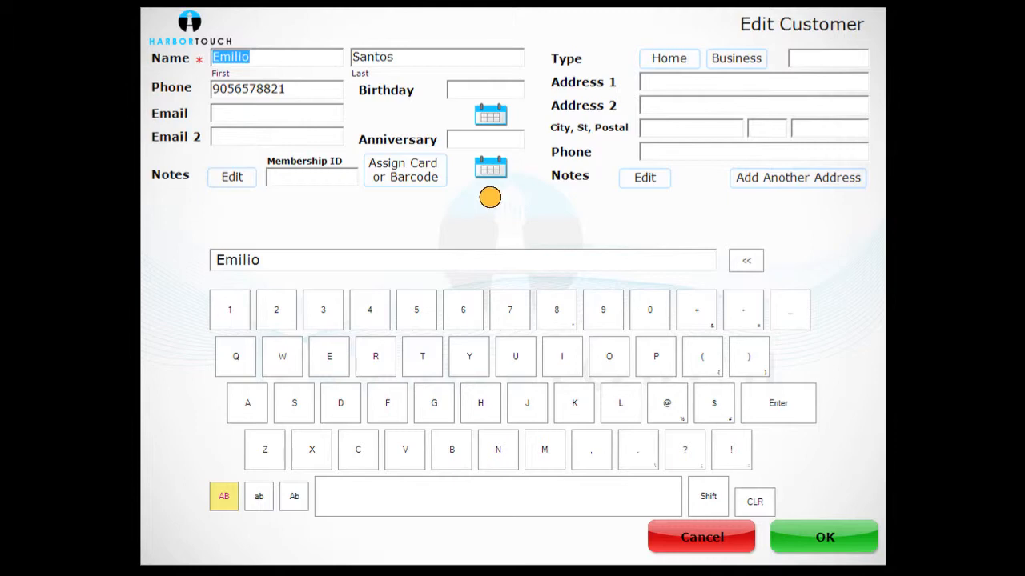
pyautogui.click(486, 114)
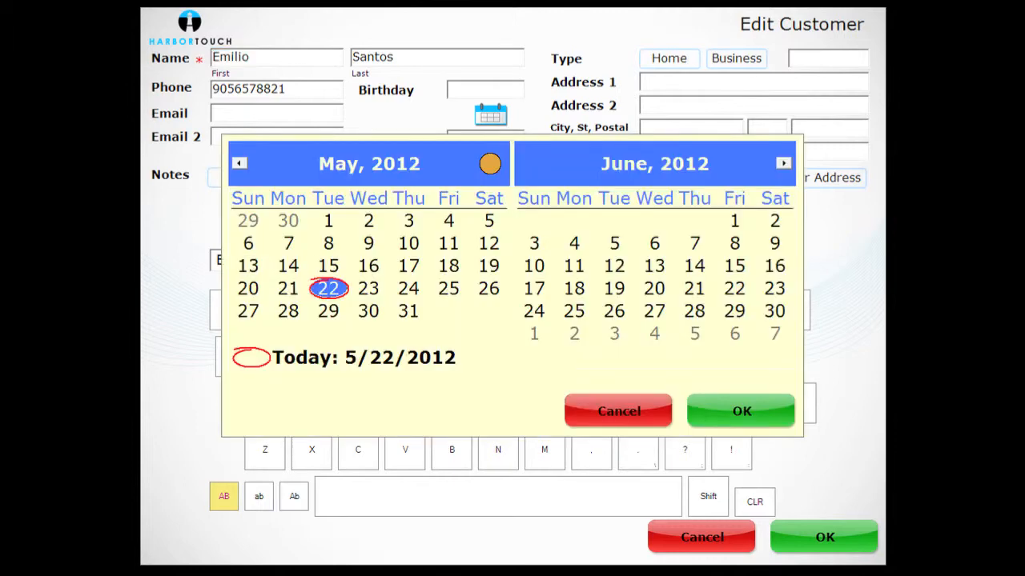
pyautogui.click(431, 169)
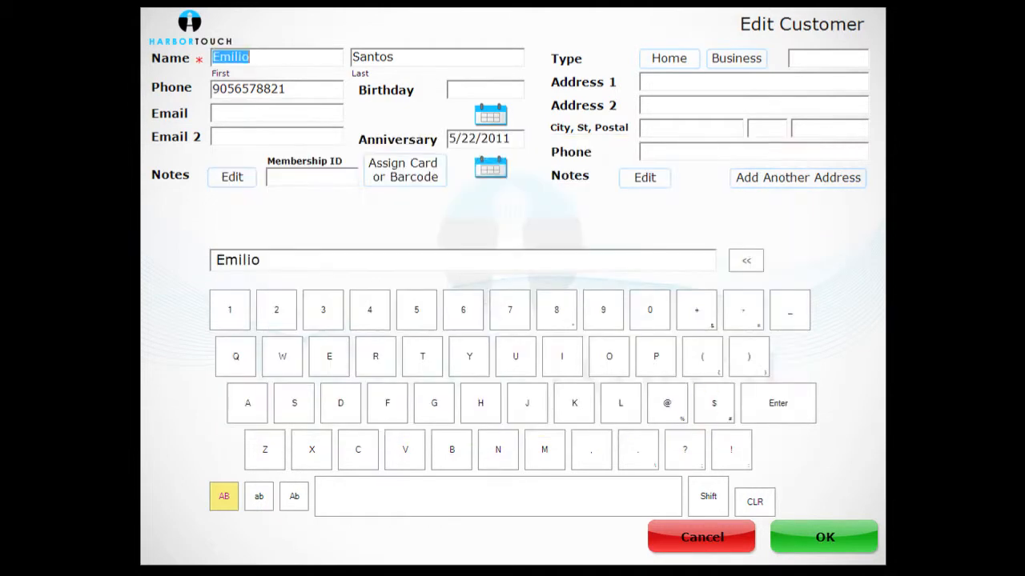
pyautogui.moveTo(822, 463)
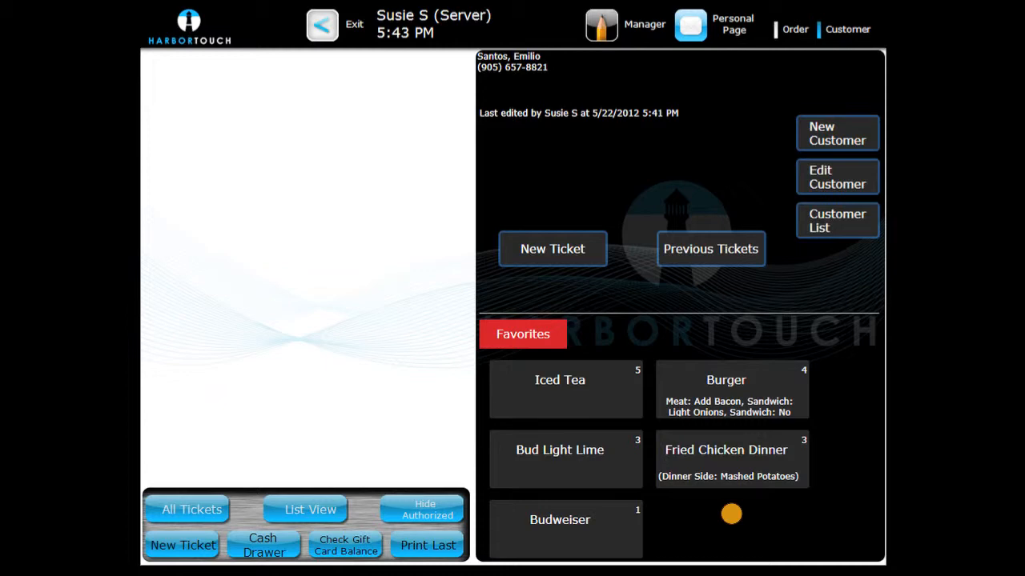
pyautogui.moveTo(731, 399)
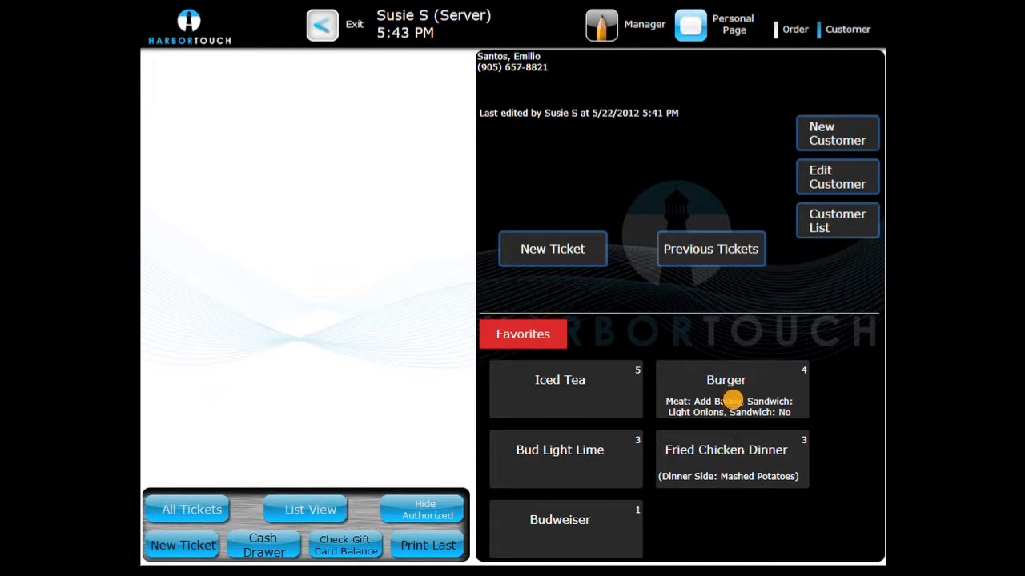
# Save ticket #4132 with the favorite Burger ($8.43) and return to the order menu.
pyautogui.click(731, 389)
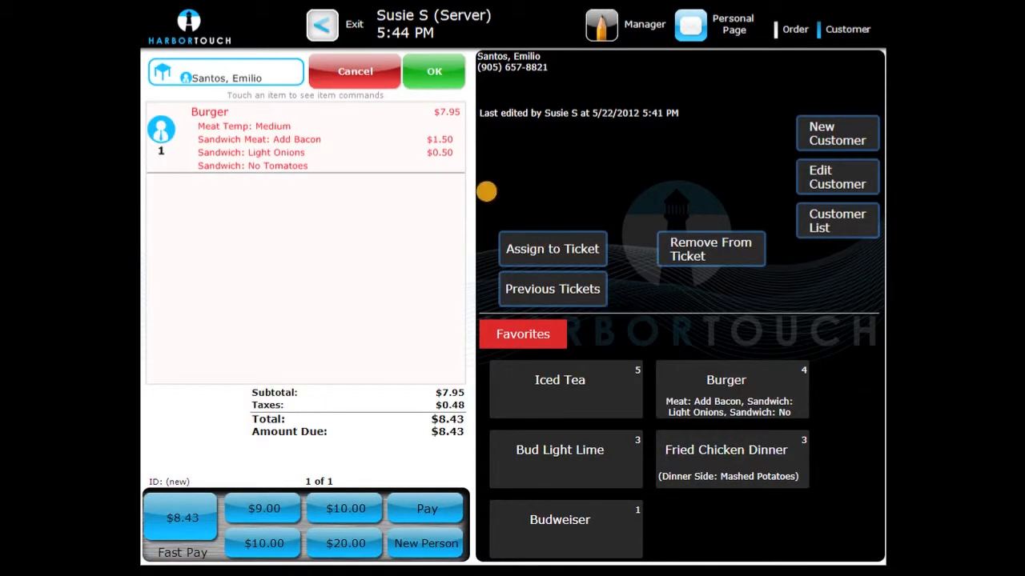
pyautogui.click(433, 70)
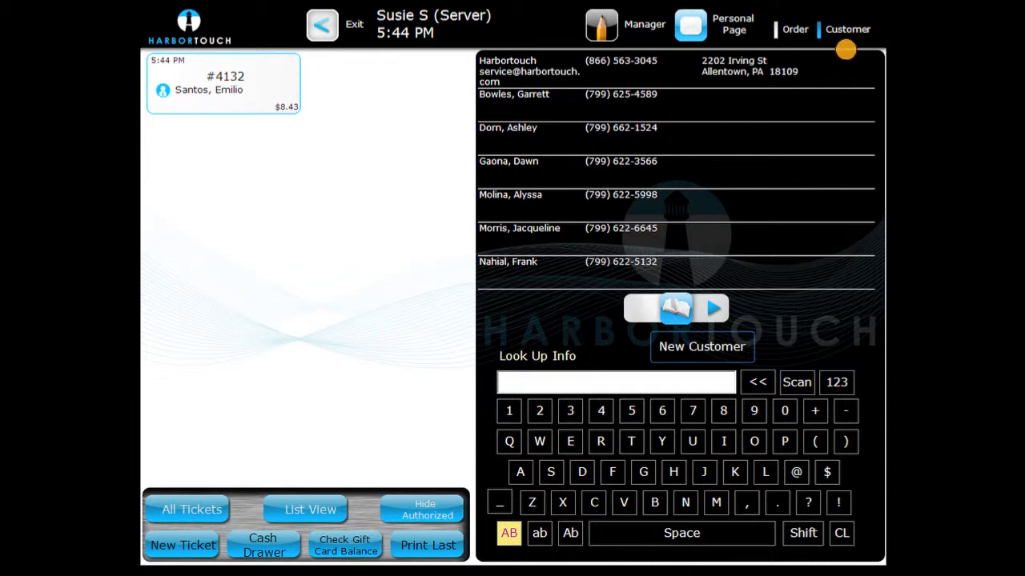
pyautogui.click(788, 30)
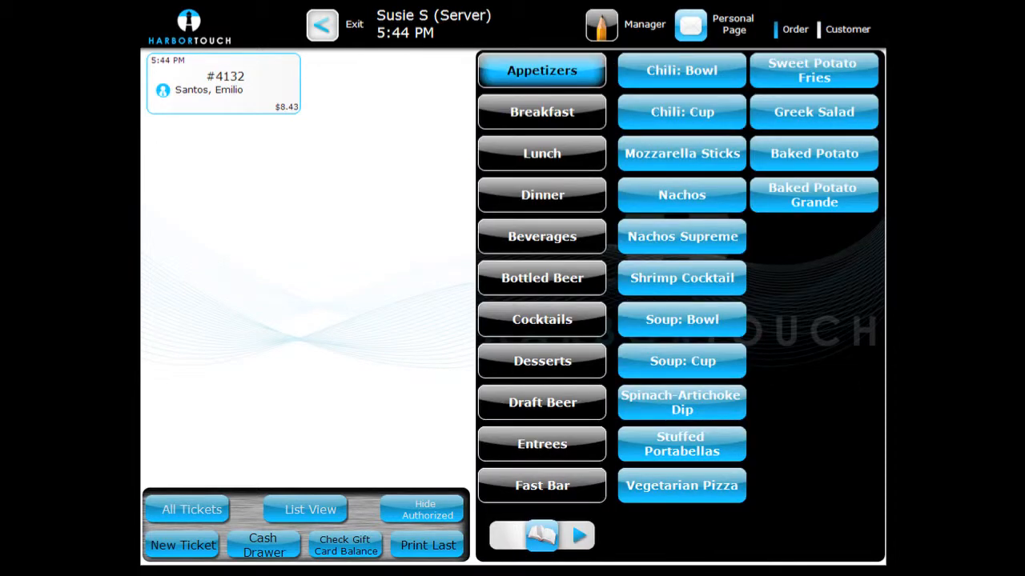